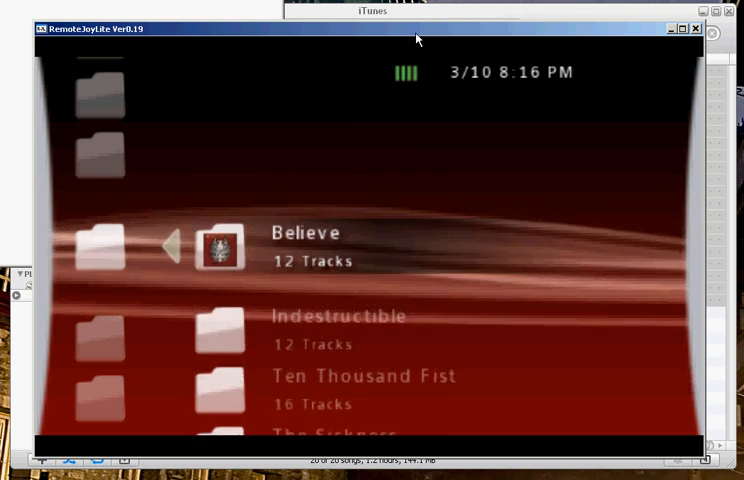
Back out of the PSP's album list in RemoteJoyLite to the XMB music, photo and video menu
scroll("down", 3)
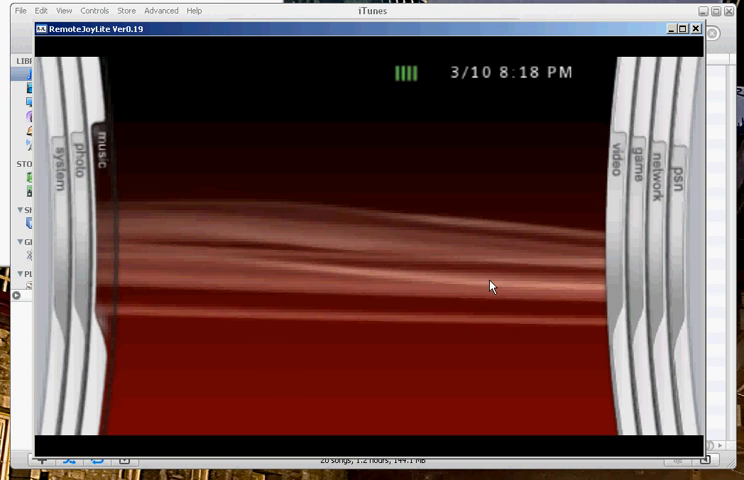
mouse_move(313, 349)
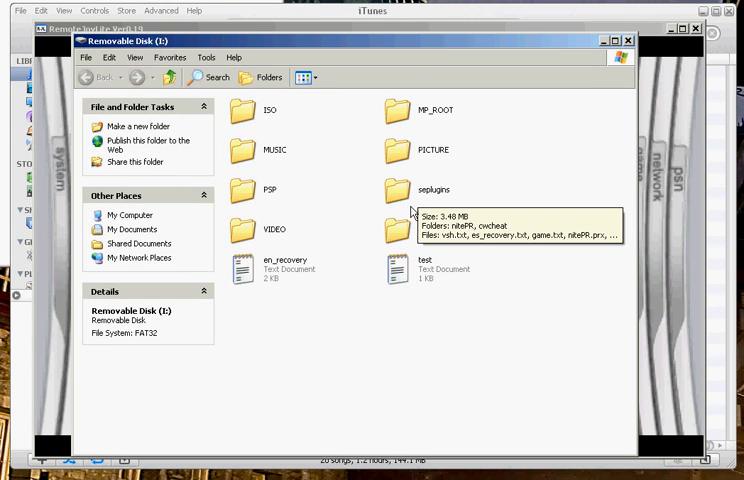
mouse_move(335, 140)
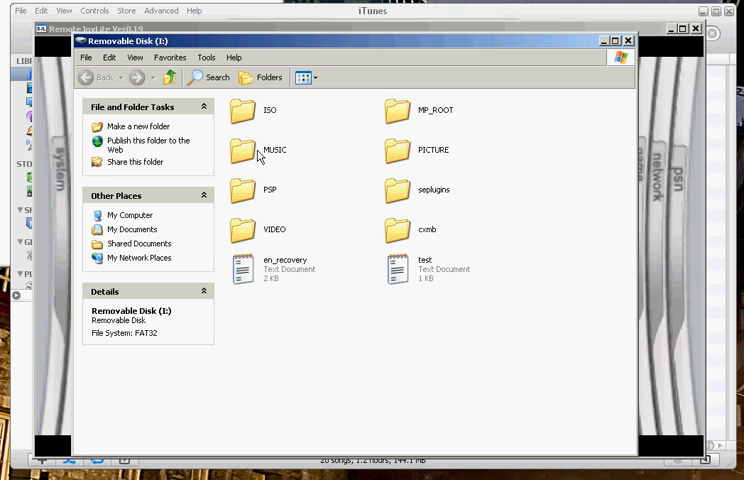
Open the MUSIC folder on Removable Disk (I:)
double_click(260, 150)
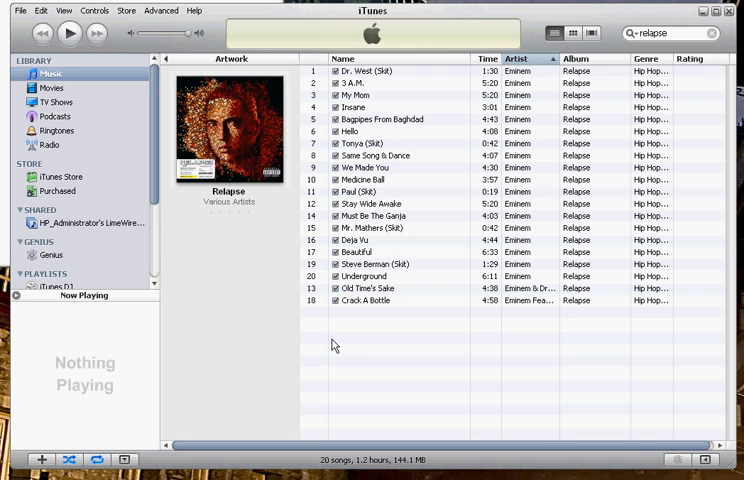
mouse_move(497, 430)
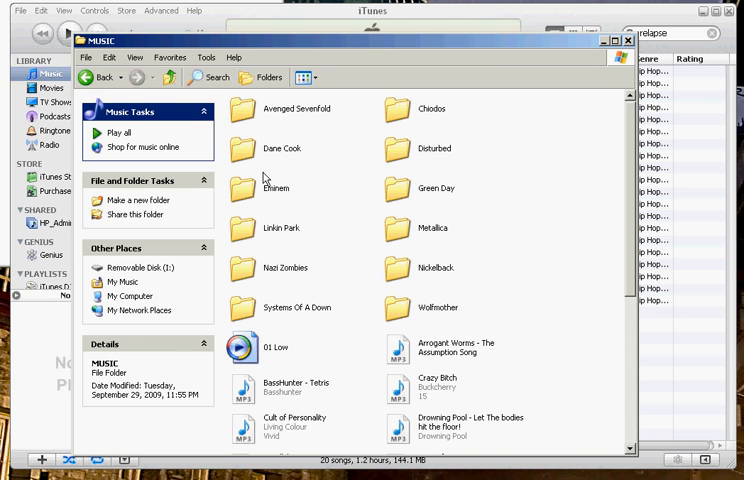
Open Eminem > Relapse and select folder.jpg to confirm it is 600 x 600
double_click(281, 188)
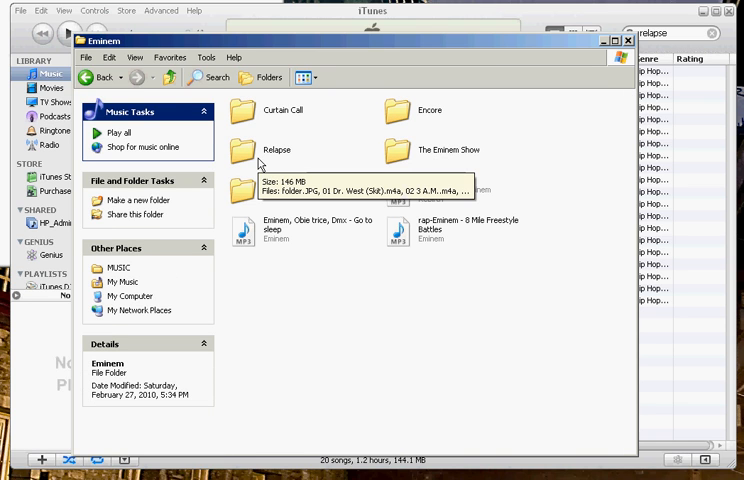
double_click(257, 155)
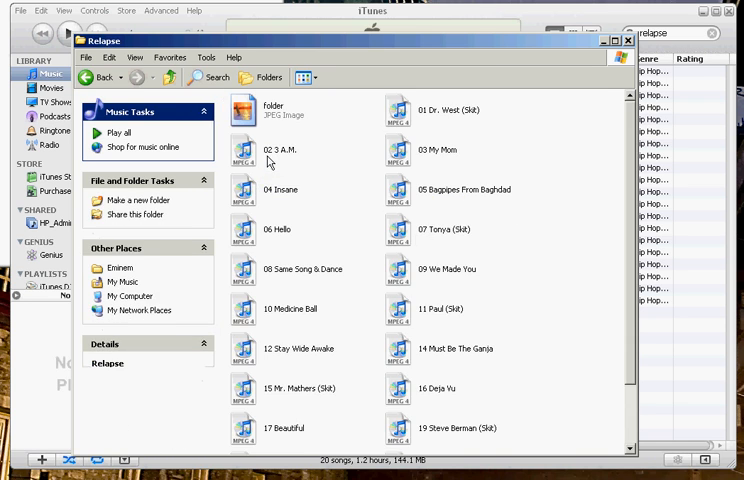
left_click(248, 110)
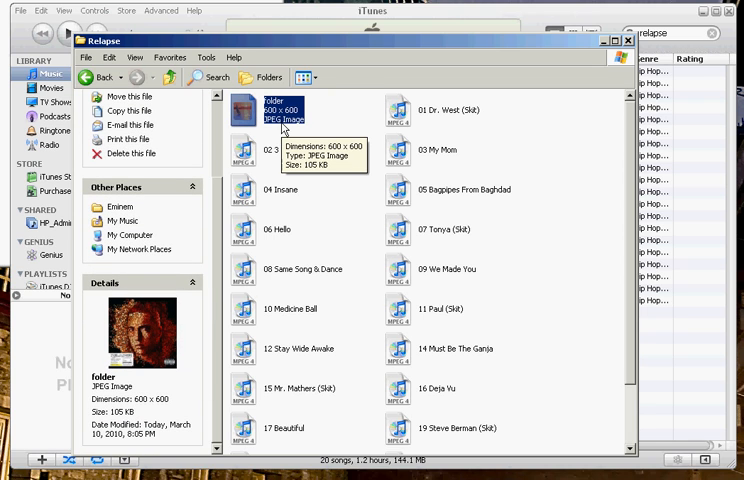
mouse_move(400, 180)
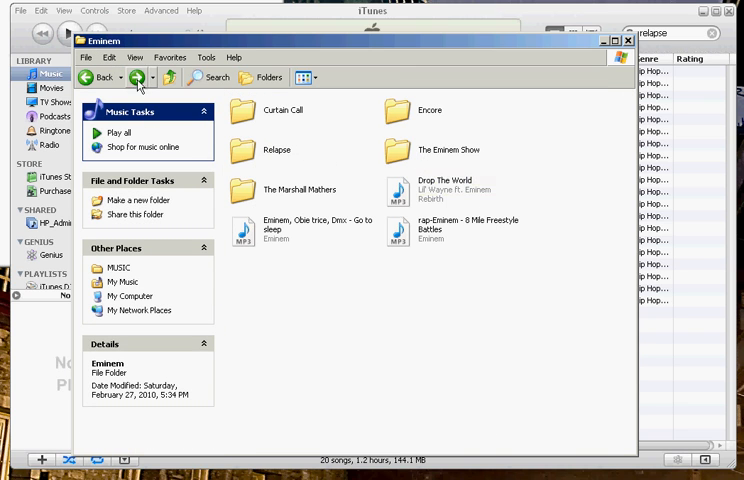
Rename the Avenged Sevenfold Waking The Fallen cover image to folder and open that album folder
left_click(99, 77)
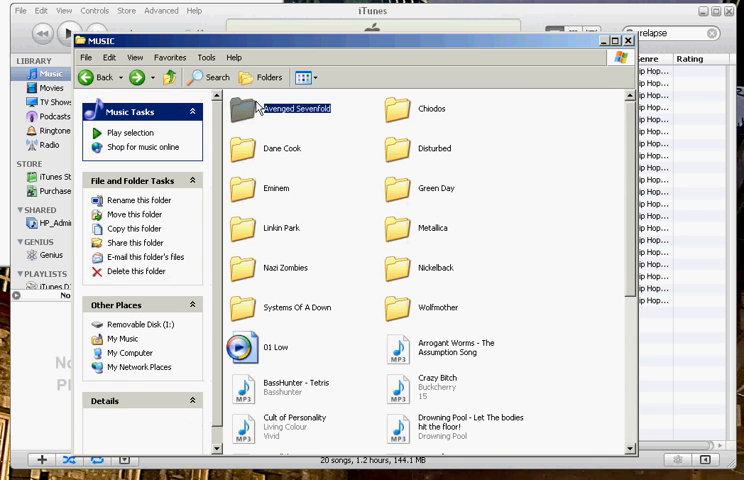
double_click(297, 108)
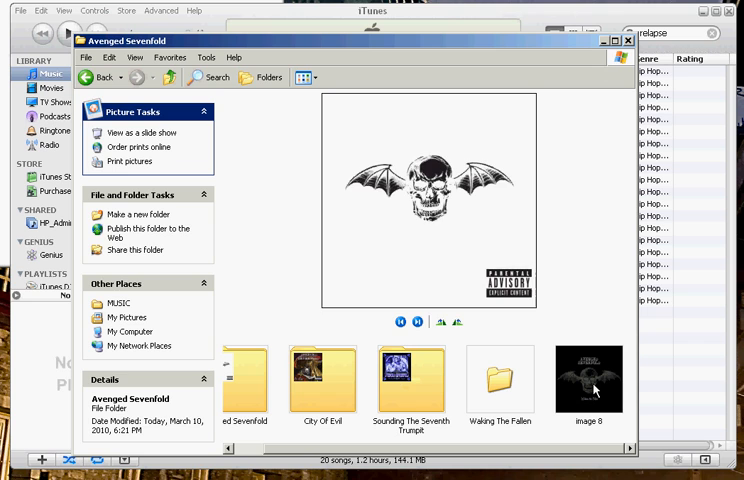
left_click(588, 378)
type("folder")
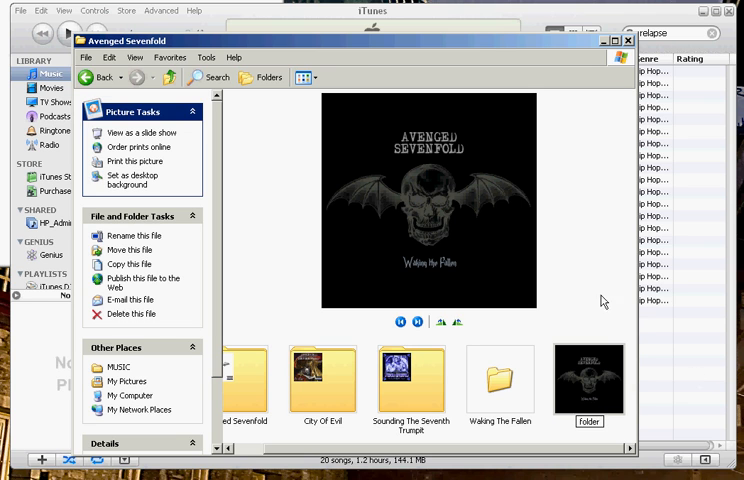
left_click(588, 378)
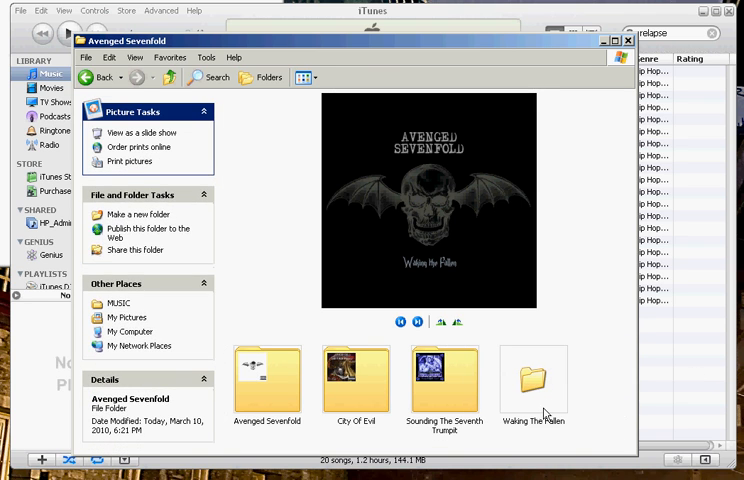
double_click(534, 380)
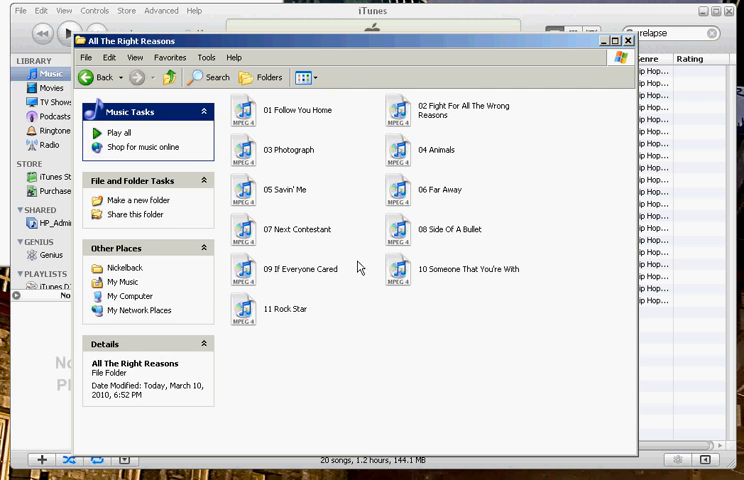
left_click(100, 77)
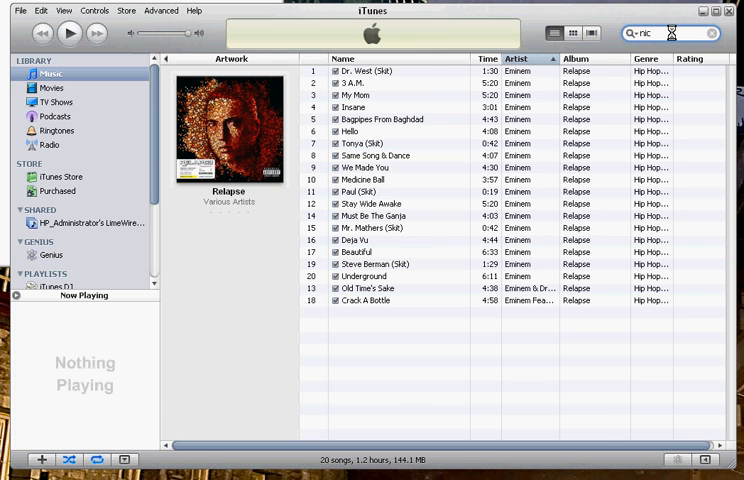
Search iTunes for nickelback and view the All The Right Reasons artwork in Animals' info
type("nickelback")
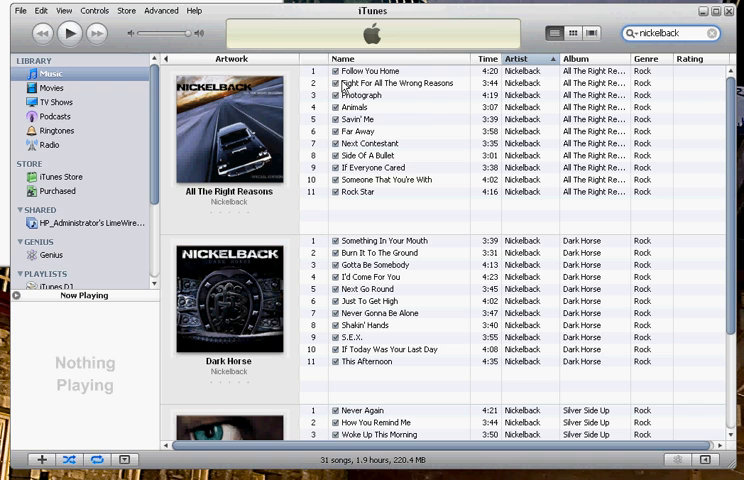
right_click(360, 107)
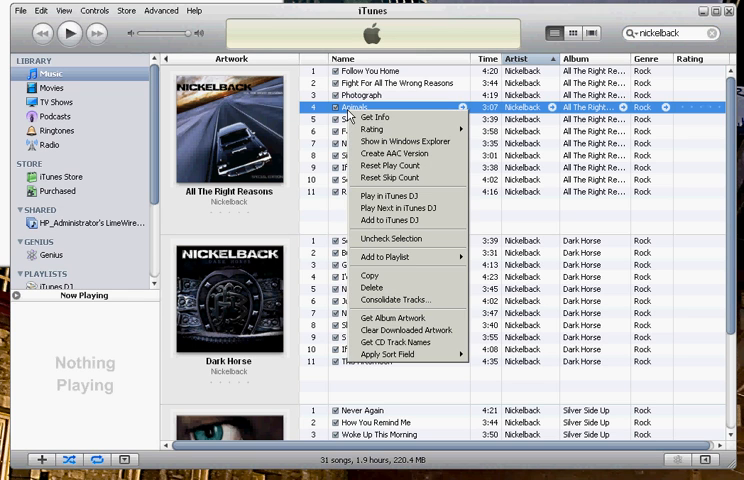
left_click(373, 117)
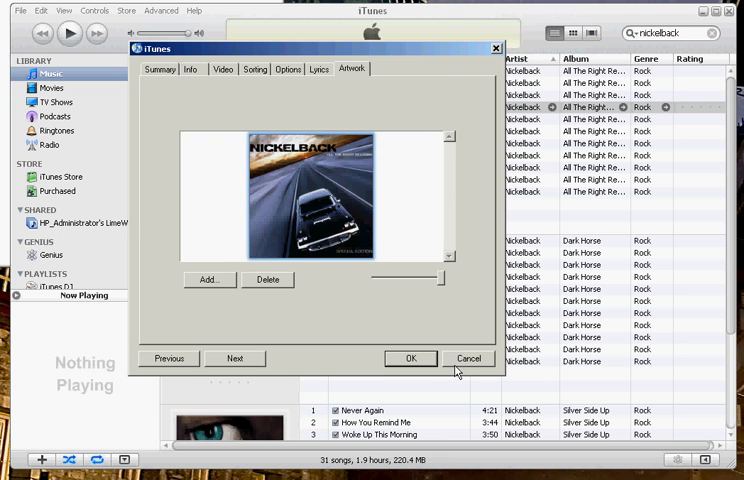
left_click(469, 358)
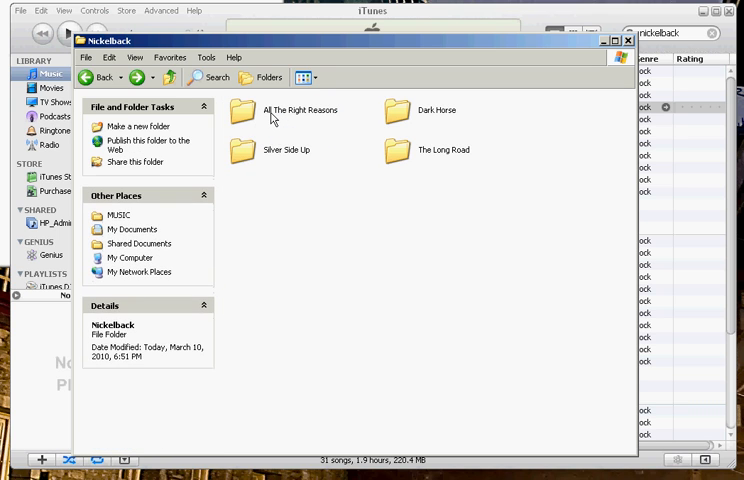
Open All The Right Reasons and open its folder cover bitmap in Paint
double_click(297, 115)
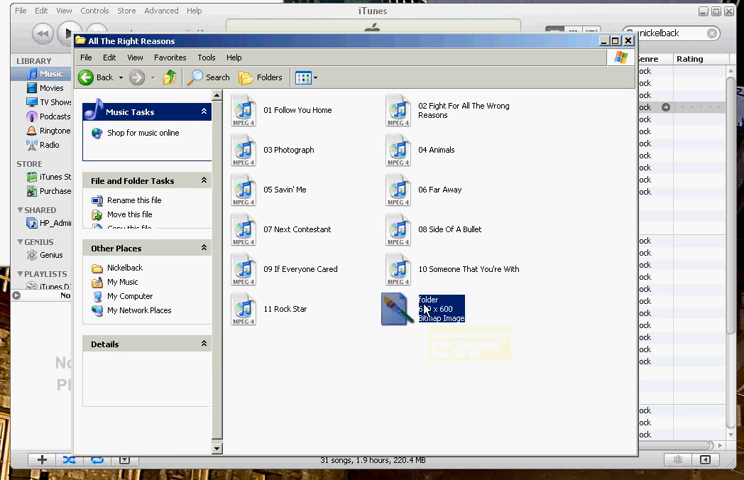
right_click(420, 308)
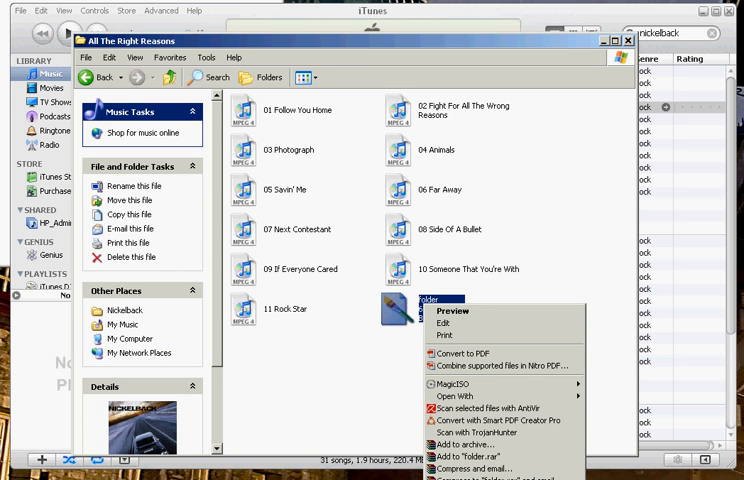
mouse_move(445, 399)
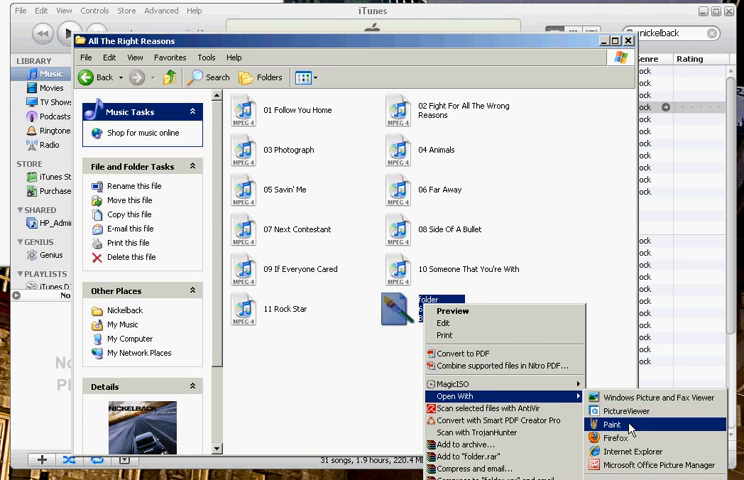
left_click(611, 424)
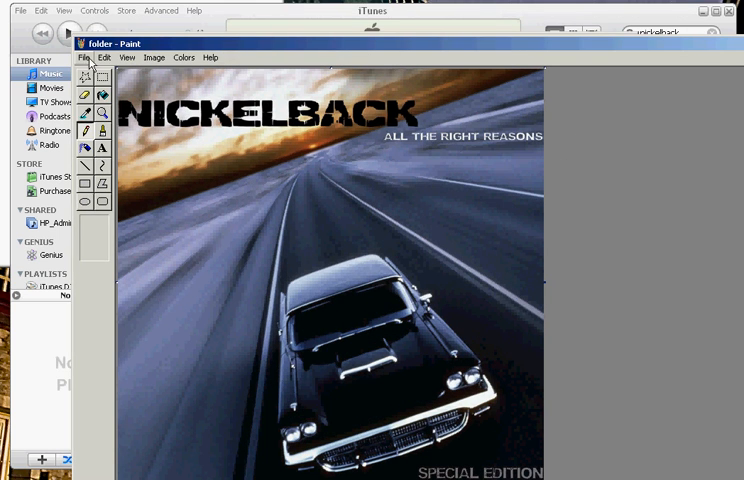
Save the cover as a JPEG named folder in the album folder
left_click(83, 57)
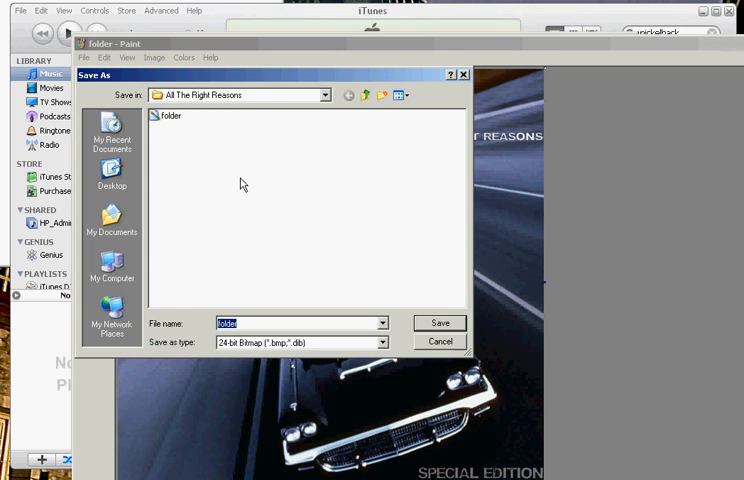
left_click(382, 342)
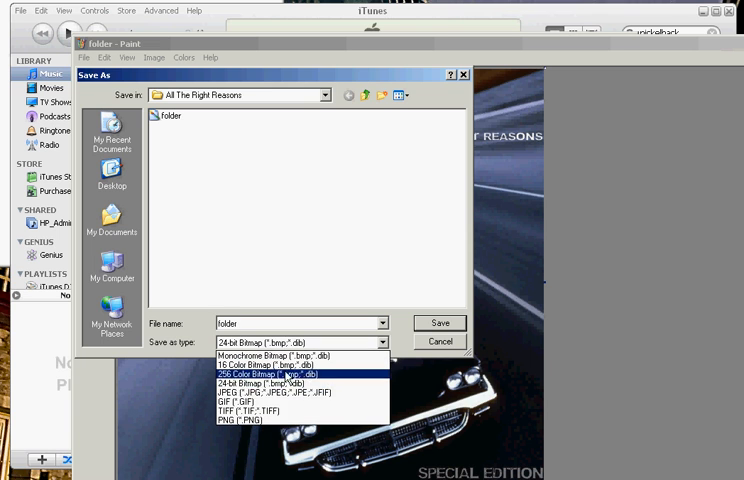
left_click(268, 392)
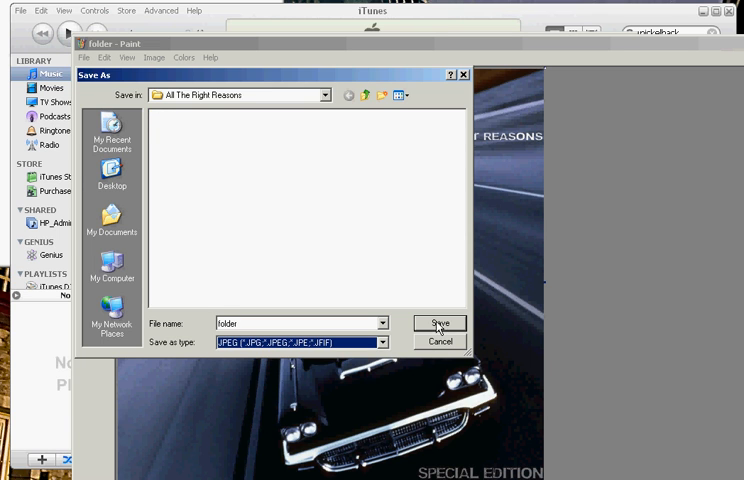
left_click(439, 323)
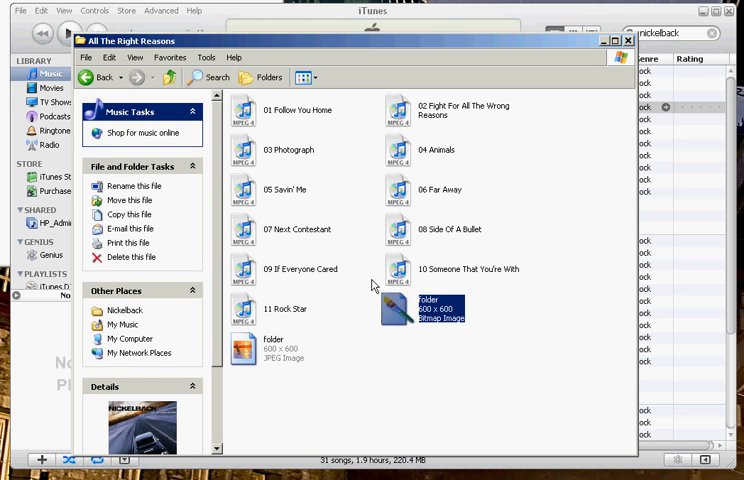
Delete folder.bmp from the All The Right Reasons folder
left_click(127, 257)
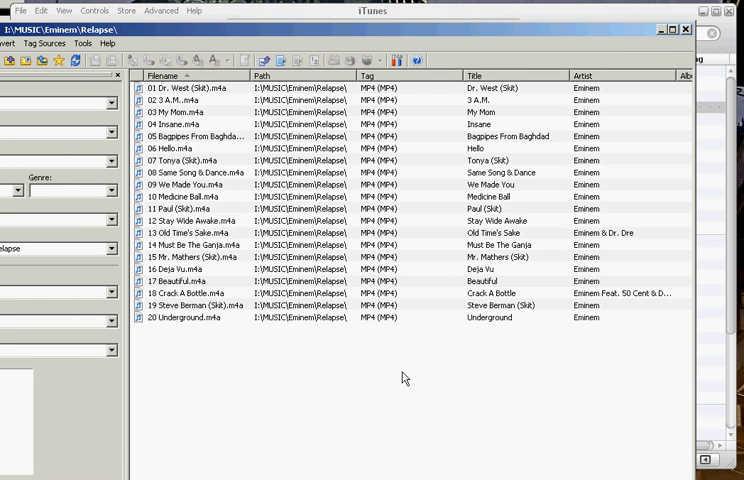
Select all the Relapse tracks in Mp3tag and remove them from the list
left_click(190, 281)
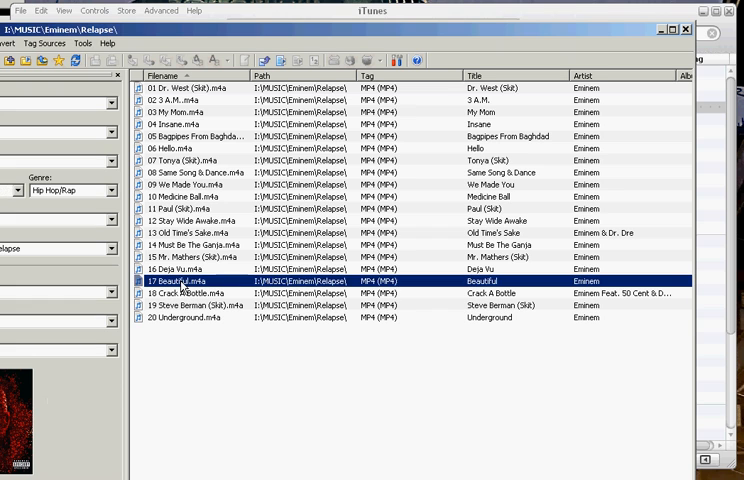
key("ctrl+a")
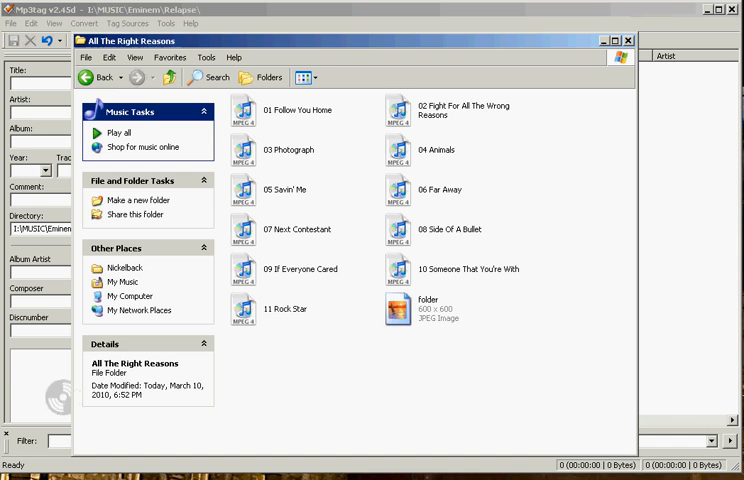
Select all 11 All The Right Reasons tracks (76.7 MB), leaving out folder.jpg
left_click(270, 308)
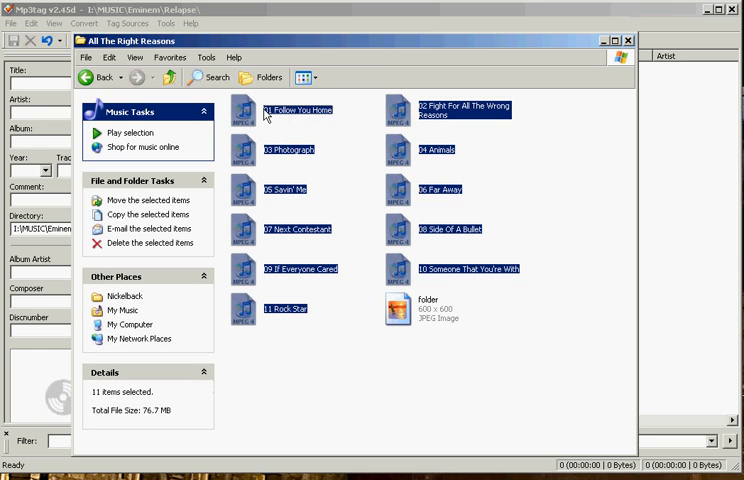
mouse_move(253, 120)
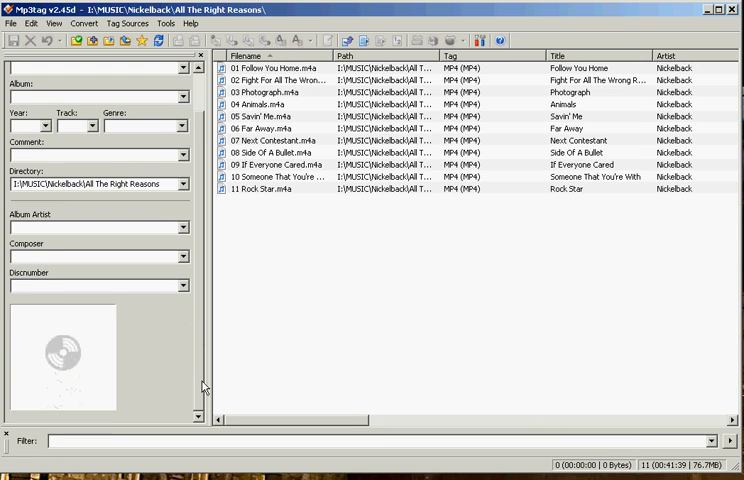
Add folder.jpg as cover art to all eleven All The Right Reasons tracks and save their tags
left_click(285, 165)
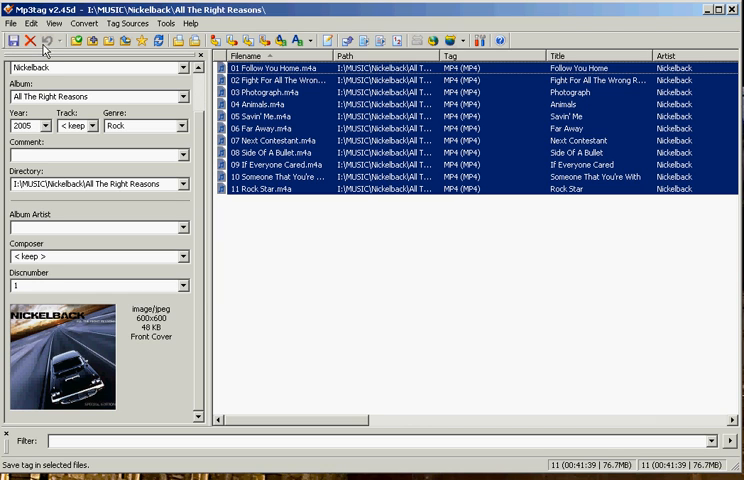
left_click(12, 41)
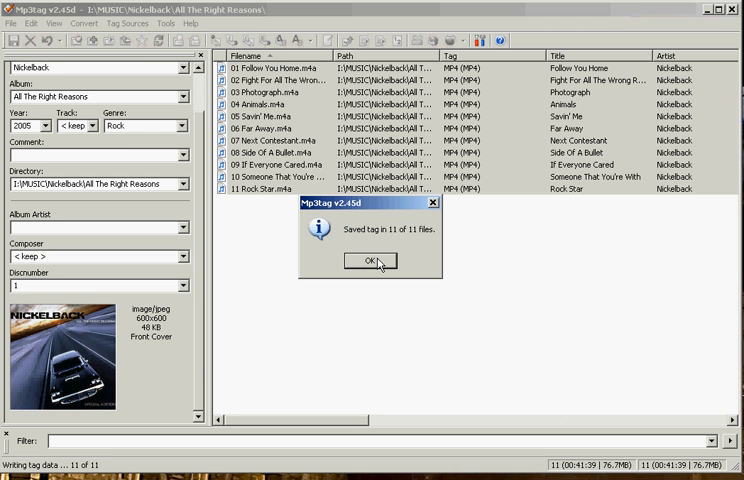
left_click(371, 260)
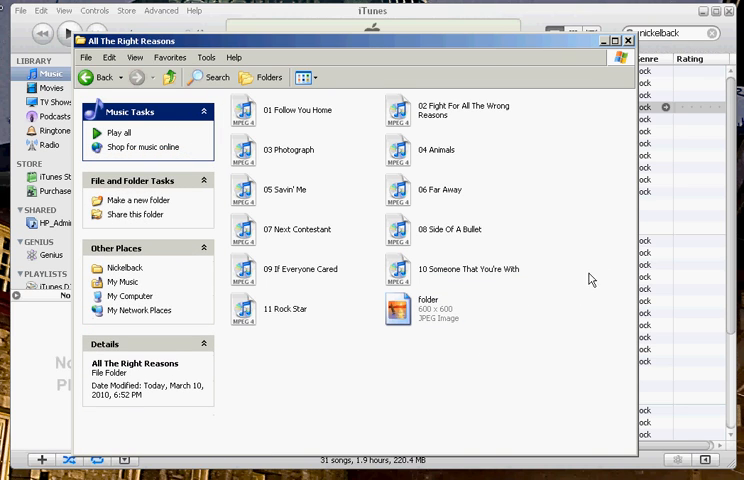
mouse_move(283, 146)
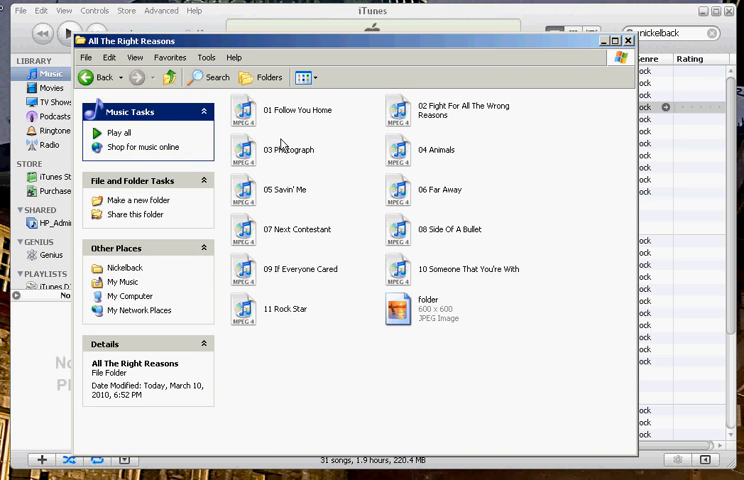
mouse_move(281, 145)
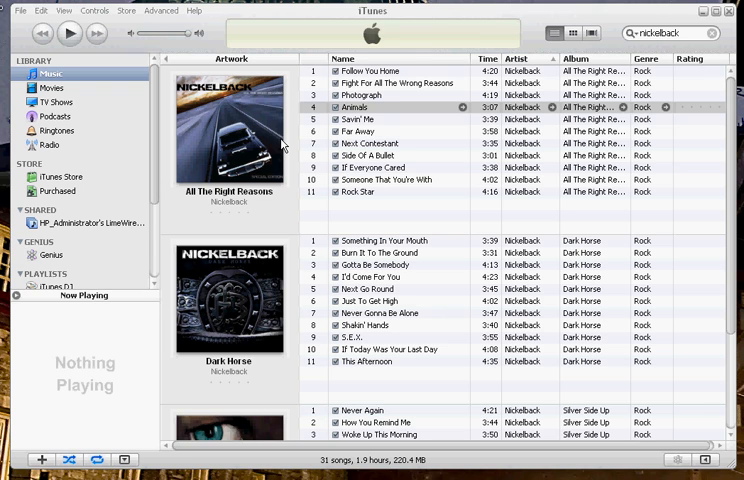
mouse_move(283, 143)
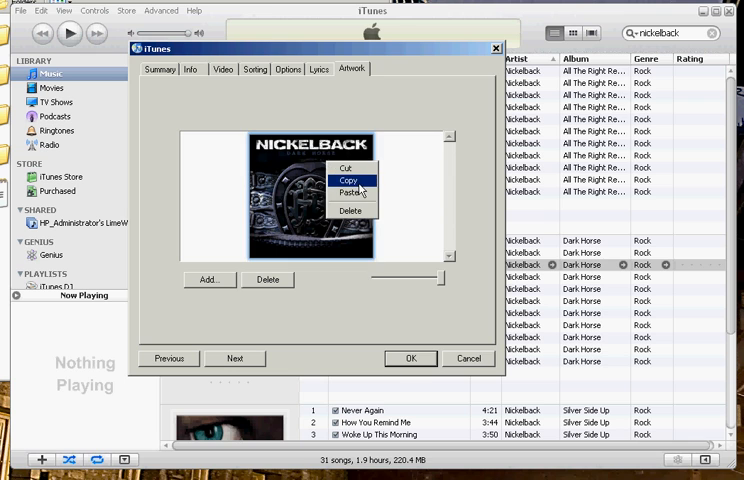
Copy the Dark Horse artwork image and close the song info window with OK
left_click(345, 174)
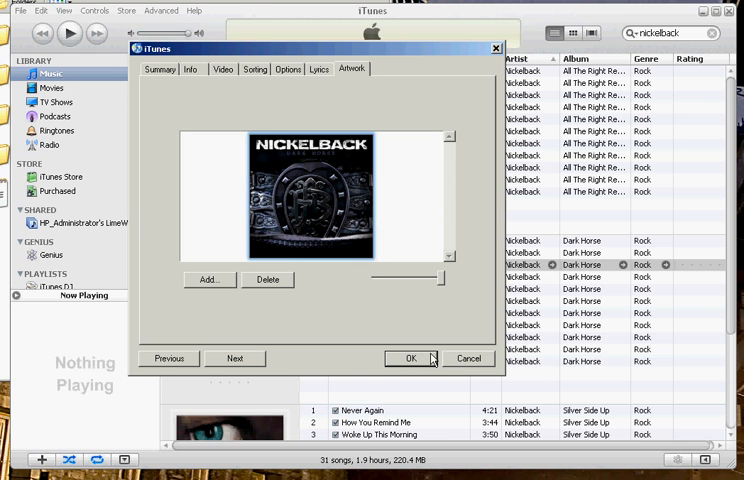
left_click(409, 358)
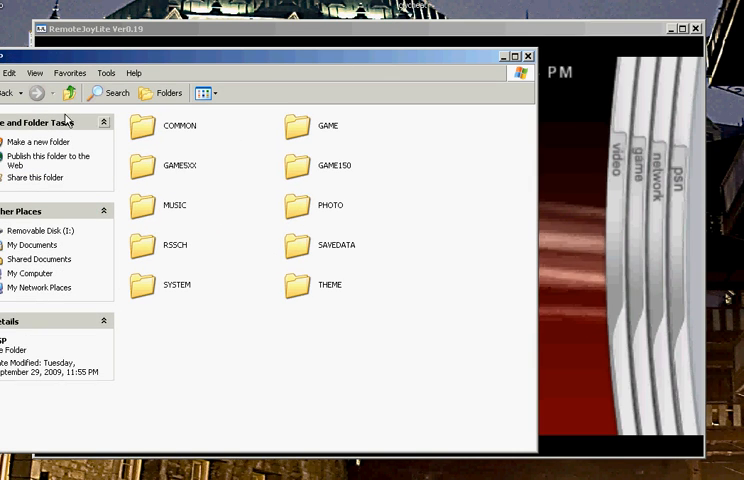
Paste the copied cover into MUSIC > Nickelback > Dark Horse as the folder bitmap
double_click(172, 205)
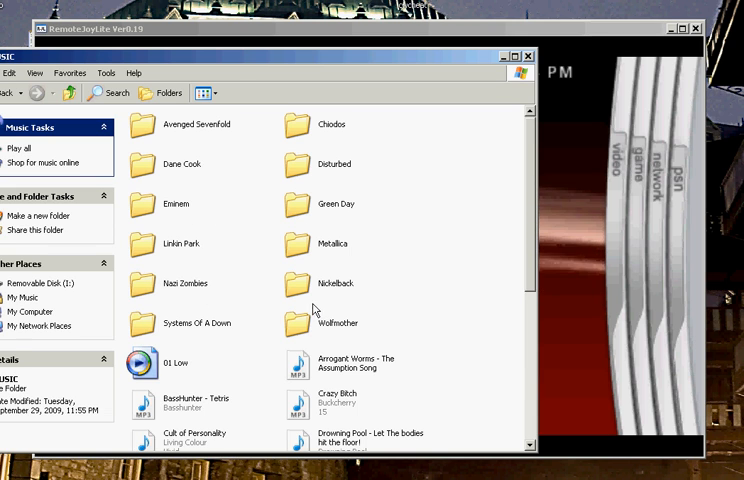
double_click(336, 283)
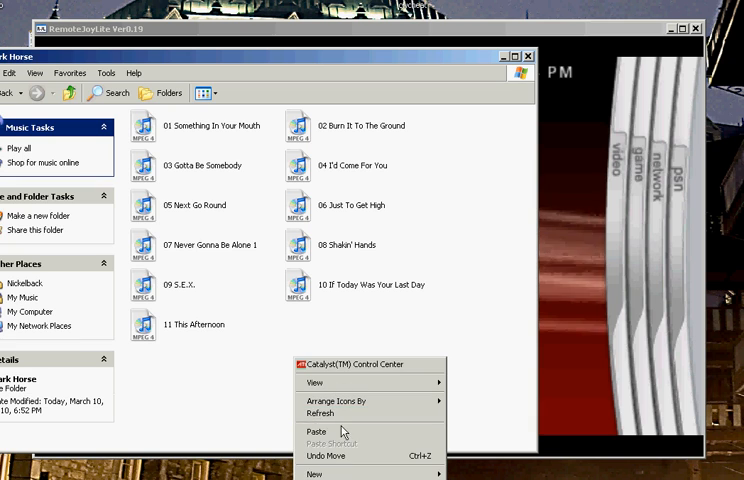
left_click(315, 432)
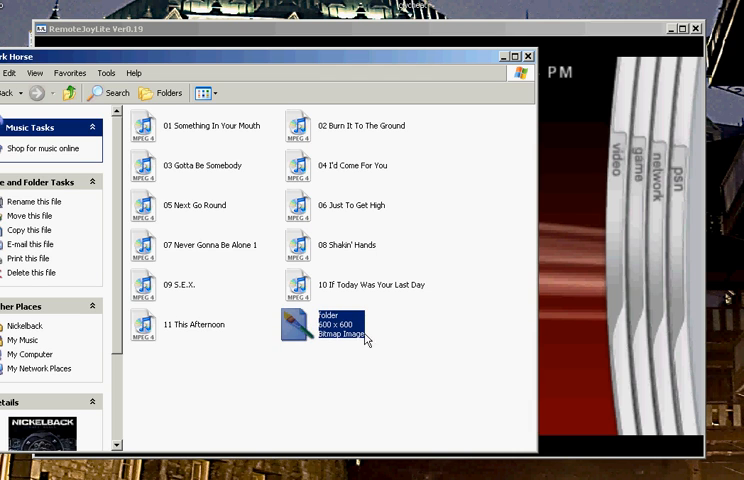
right_click(325, 325)
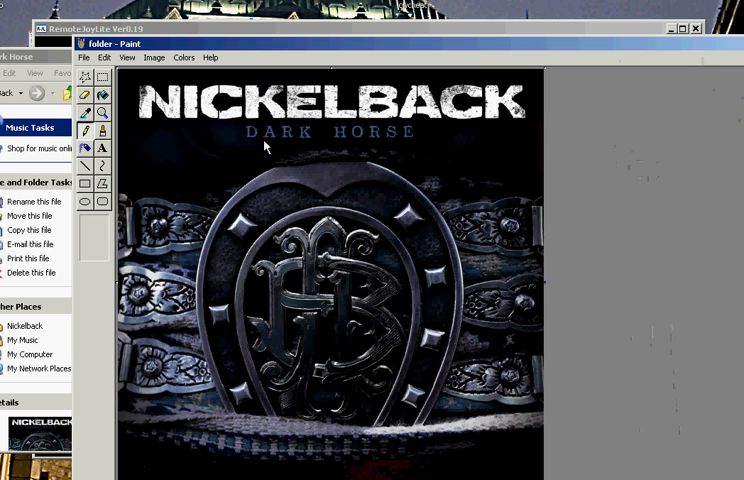
Save the Dark Horse cover from Paint as a JPEG named 'folder' in Dark Horse
left_click(84, 57)
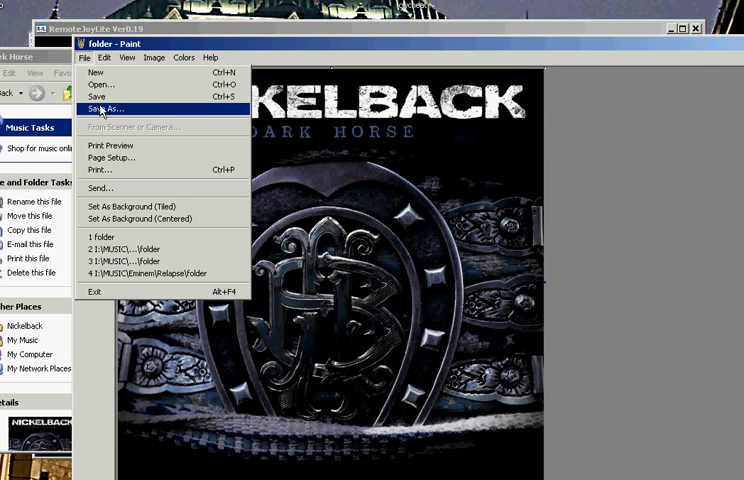
left_click(105, 109)
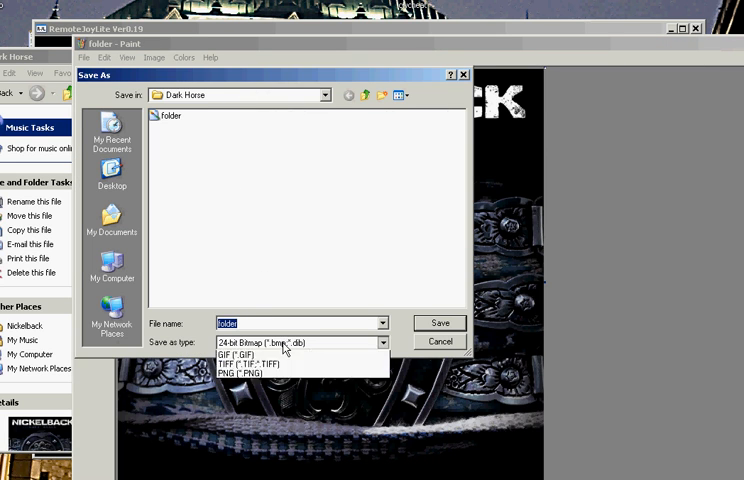
left_click(255, 362)
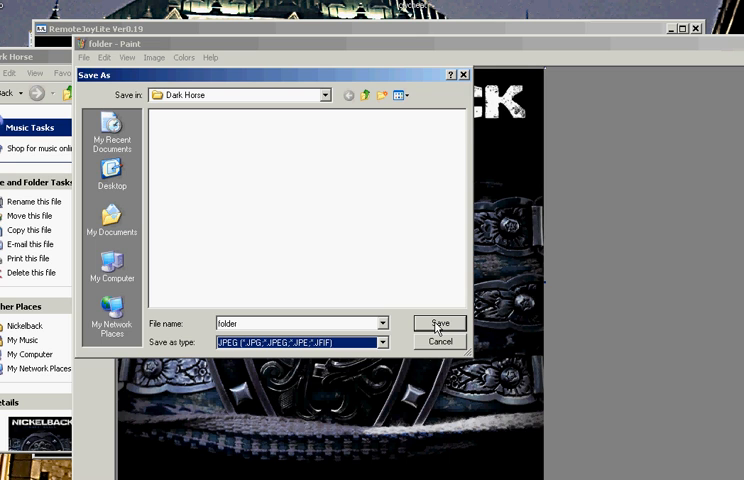
left_click(440, 322)
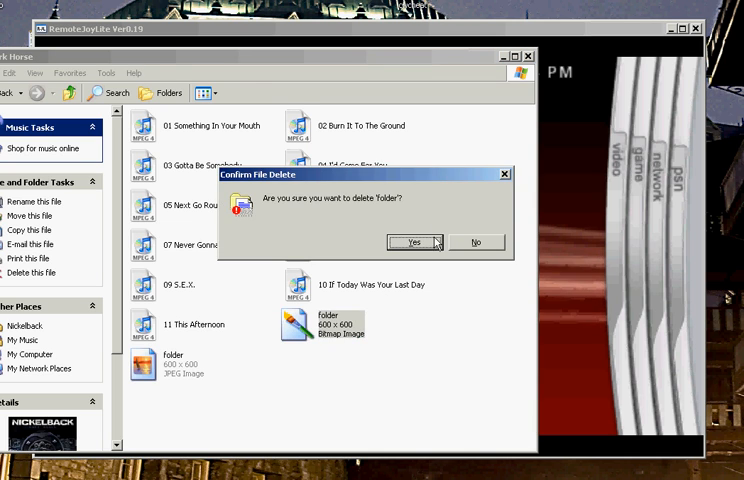
Confirm deleting folder.bmp from the Dark Horse folder
left_click(410, 242)
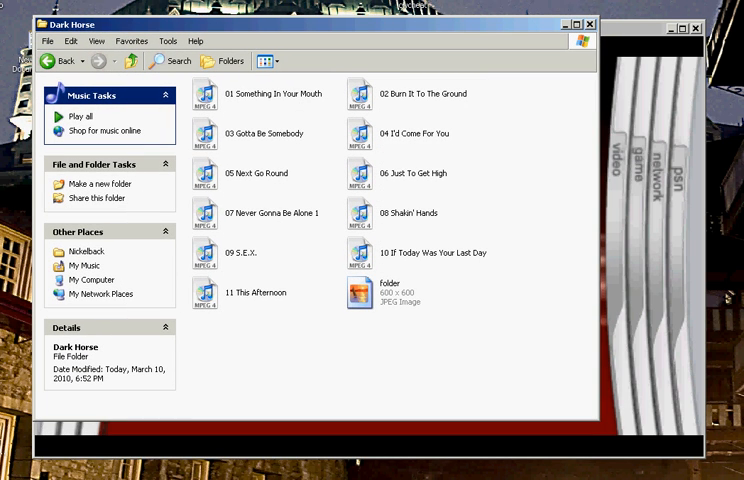
mouse_move(331, 429)
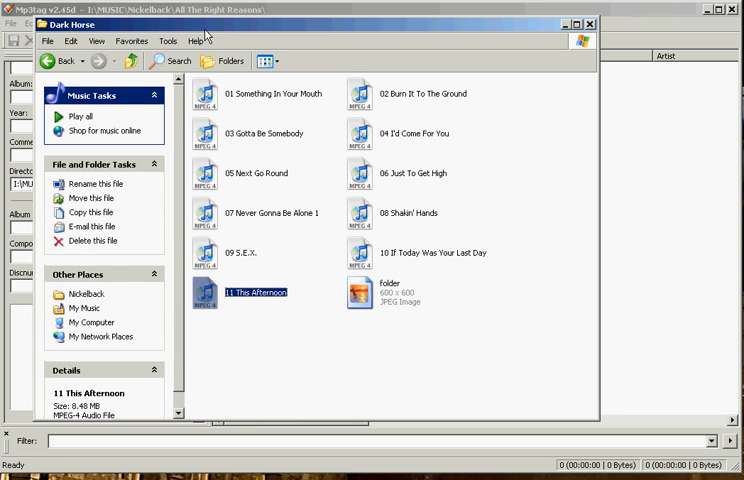
Select all Dark Horse tracks for Mp3tag and close the Dark Horse Explorer window
key("ctrl+a")
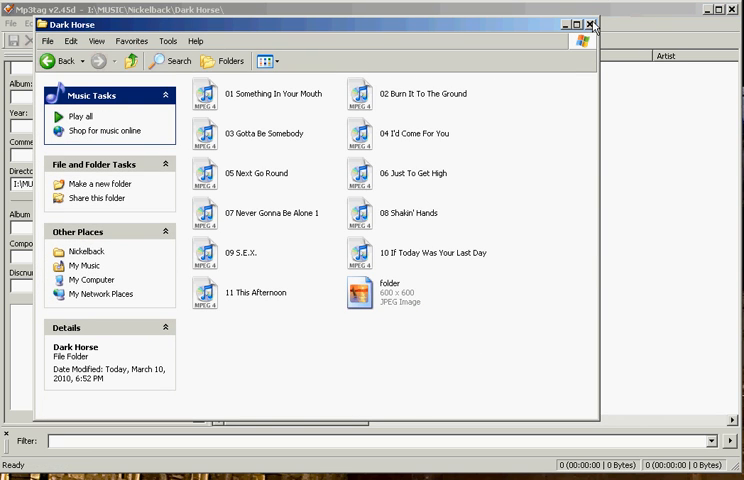
mouse_move(602, 23)
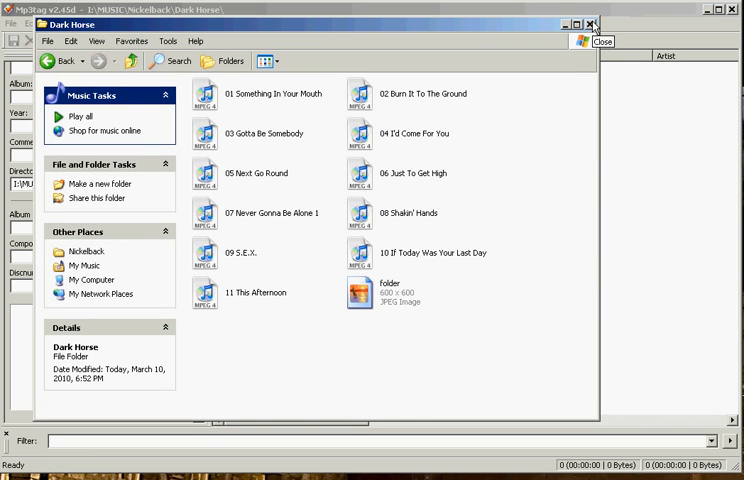
left_click(600, 22)
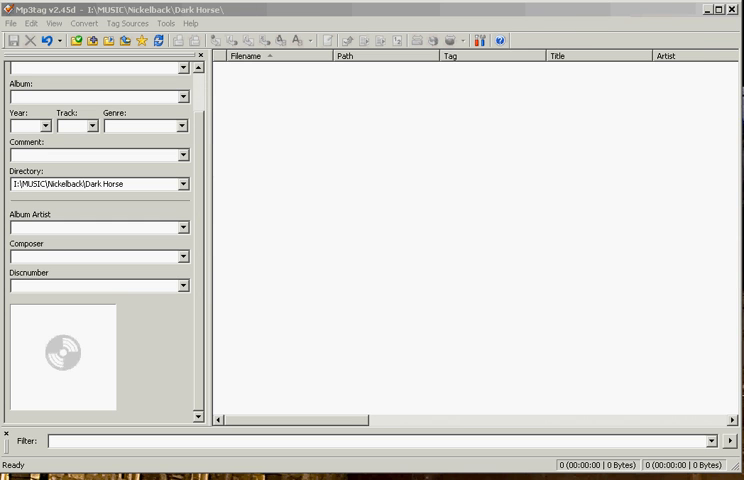